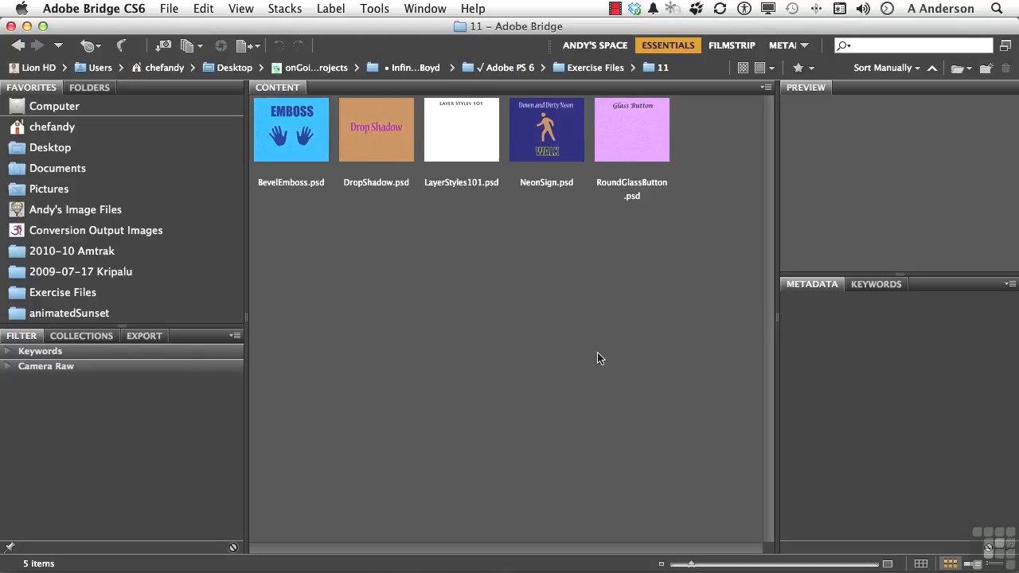
mouse_move(629, 133)
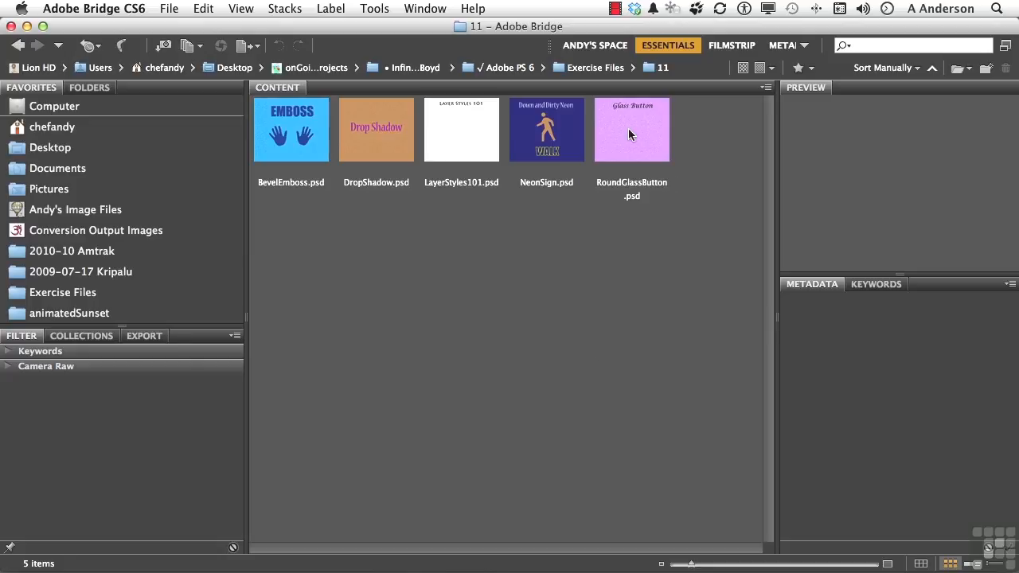
Step: Open RoundGlassButton.psd from Bridge's Content panel into Photoshop
double_click(631, 129)
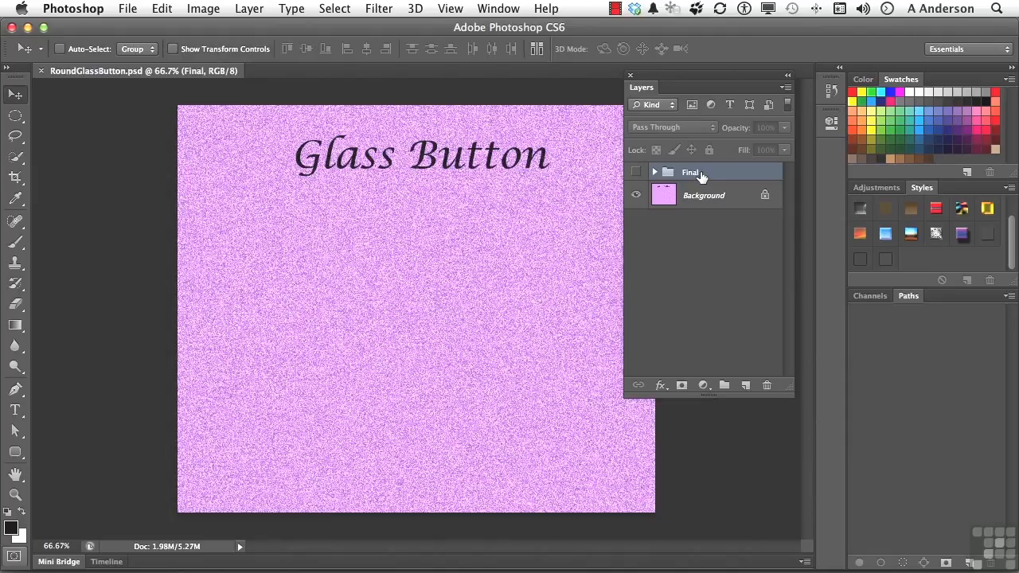
Step: Expand the Final group and make it visible to show the finished glass button bar
left_click(653, 172)
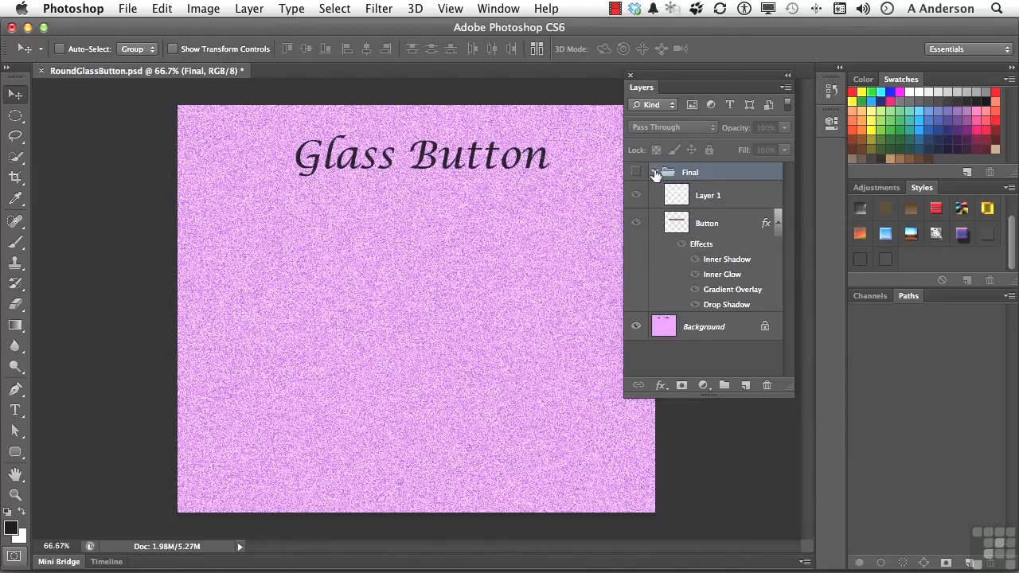
left_click(707, 223)
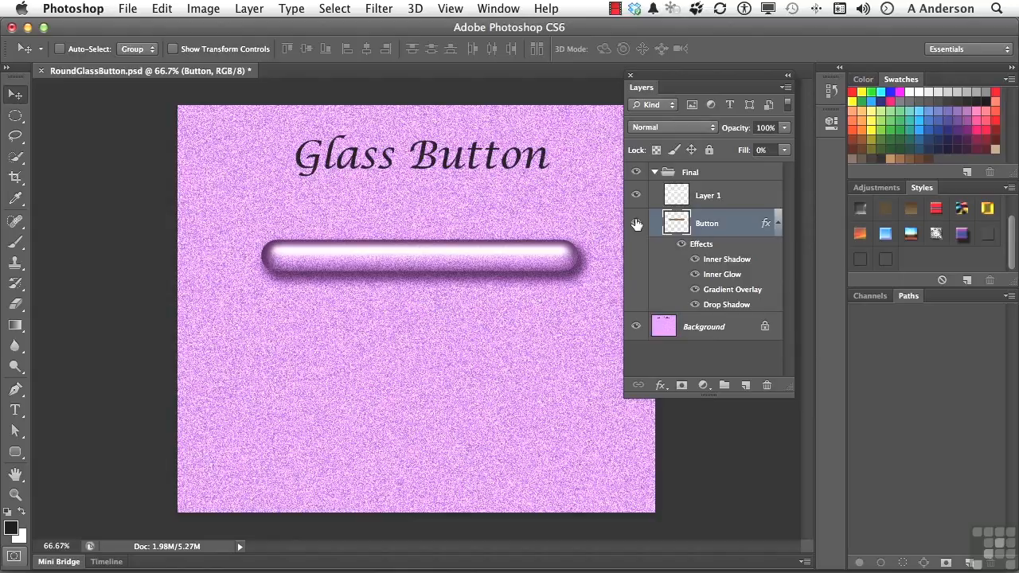
mouse_move(681, 216)
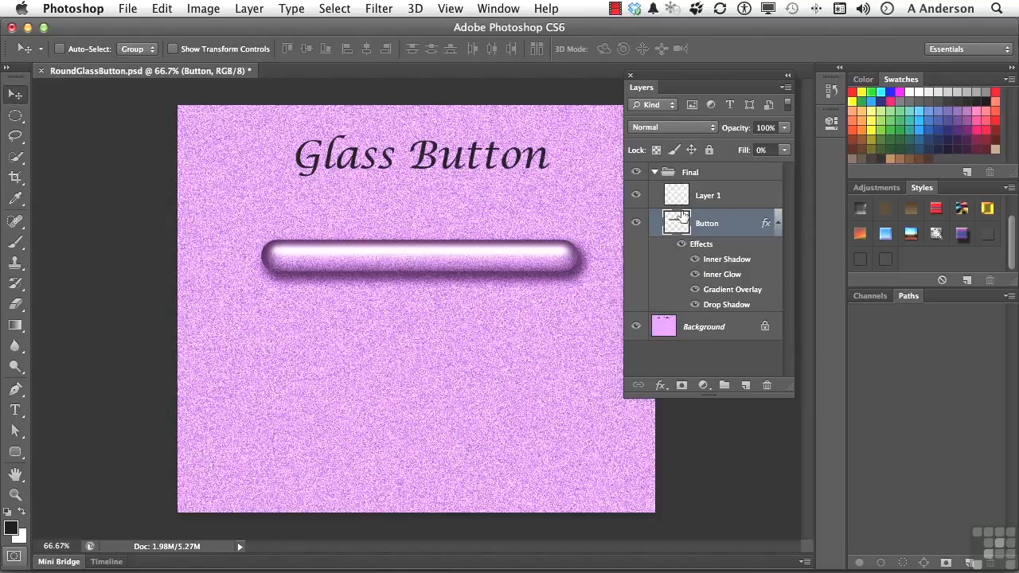
mouse_move(923, 195)
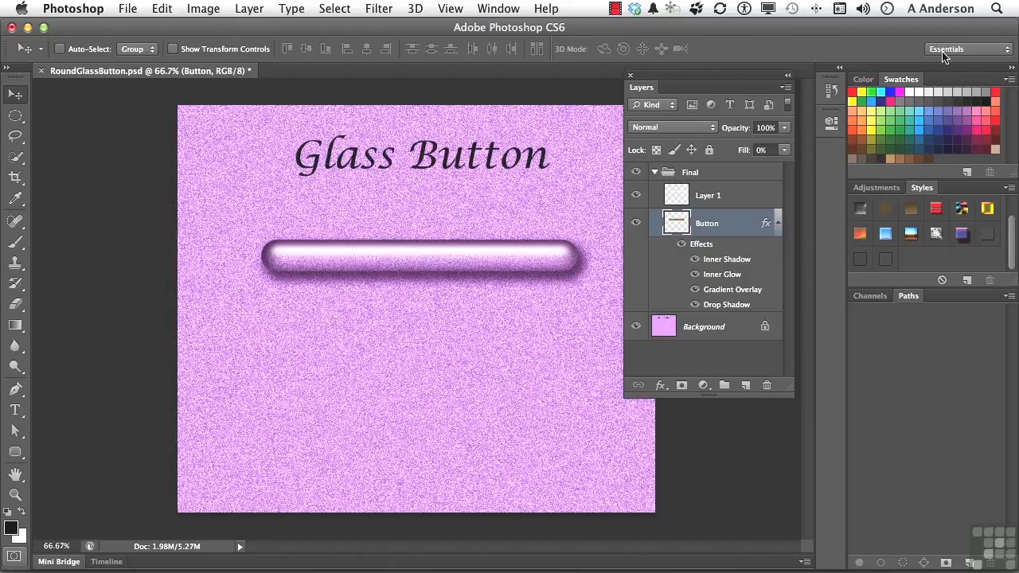
Step: Keep the Essentials workspace and float the Styles panel beside the canvas
left_click(969, 48)
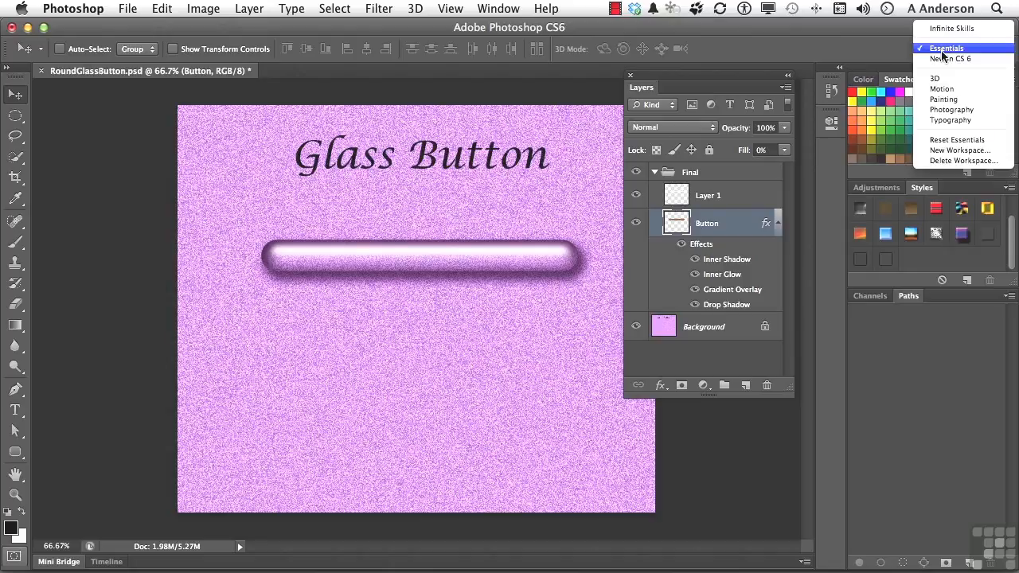
left_click(946, 48)
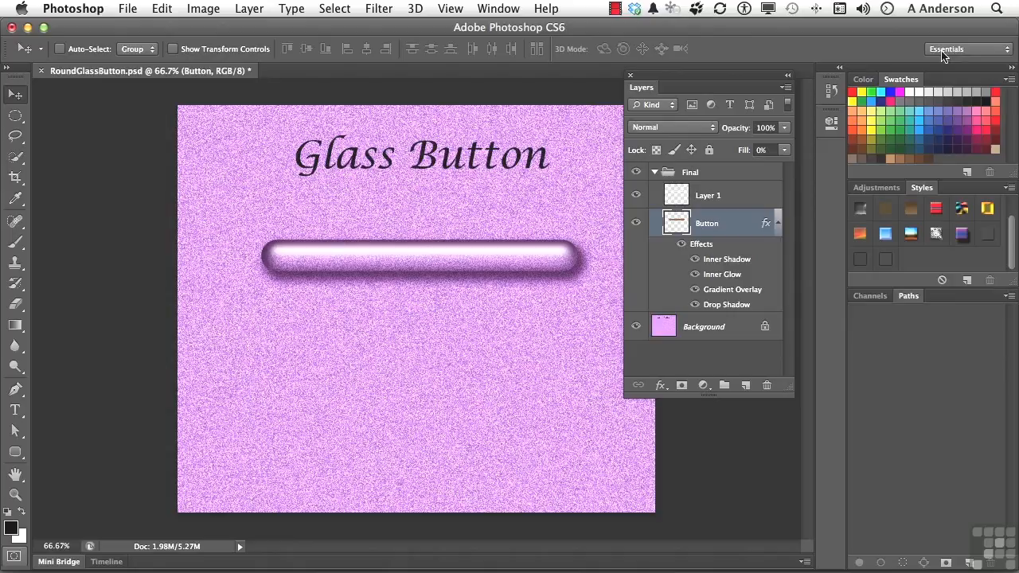
mouse_move(494, 7)
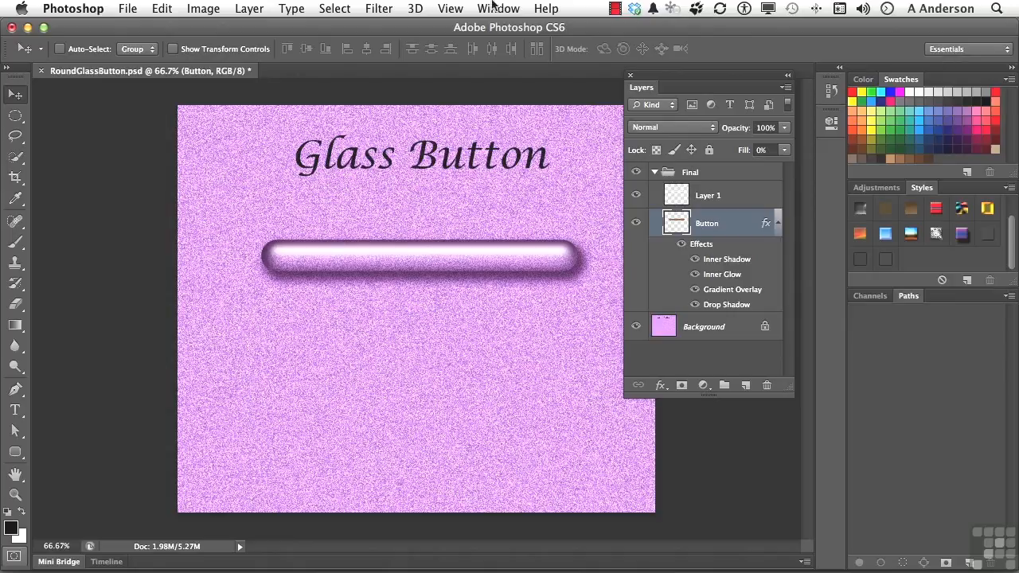
left_click(497, 10)
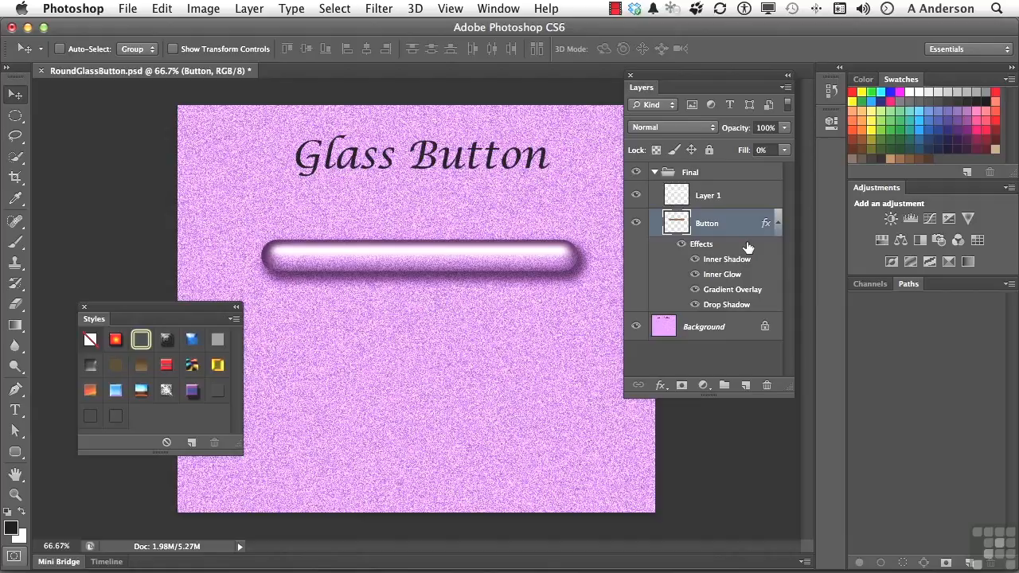
mouse_move(710, 231)
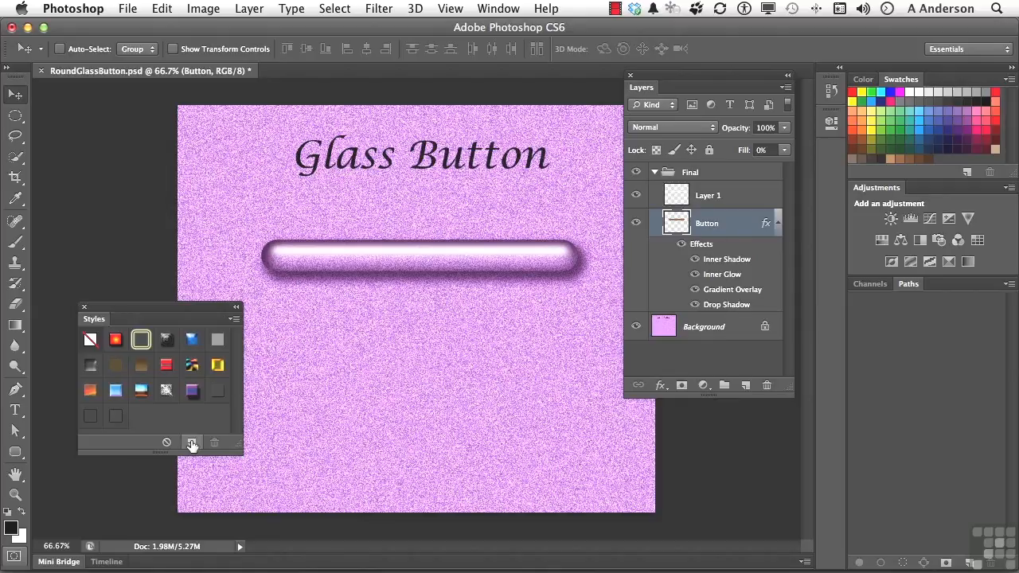
Step: Save the Button layer's effects as a new style named 'Cool Style'
left_click(191, 443)
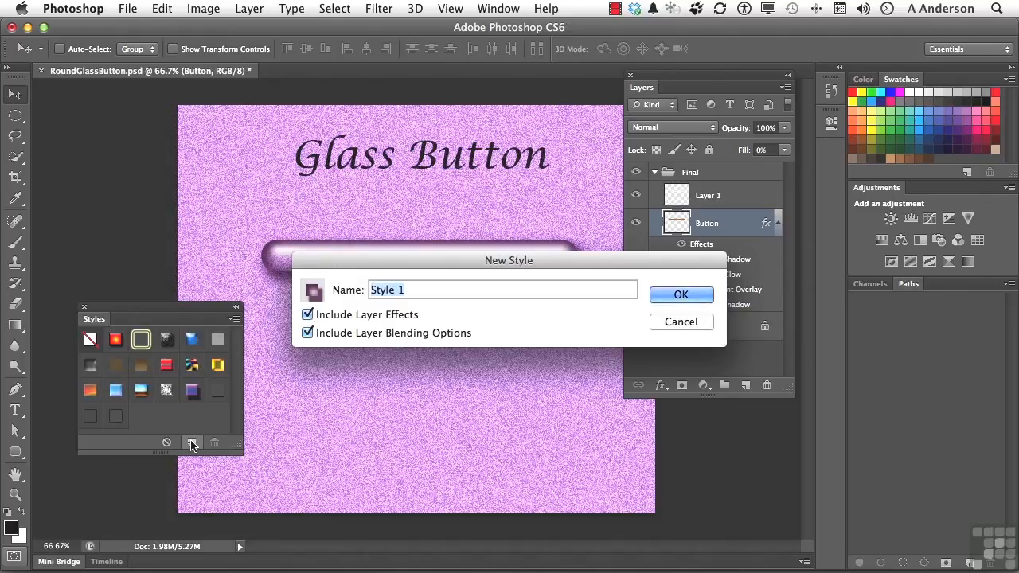
type("Cool")
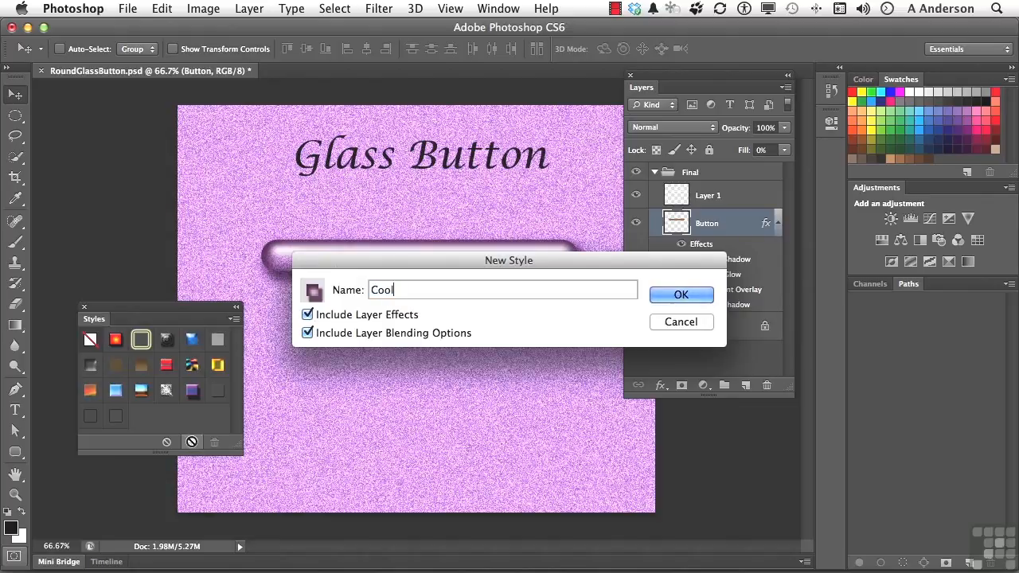
type("Style")
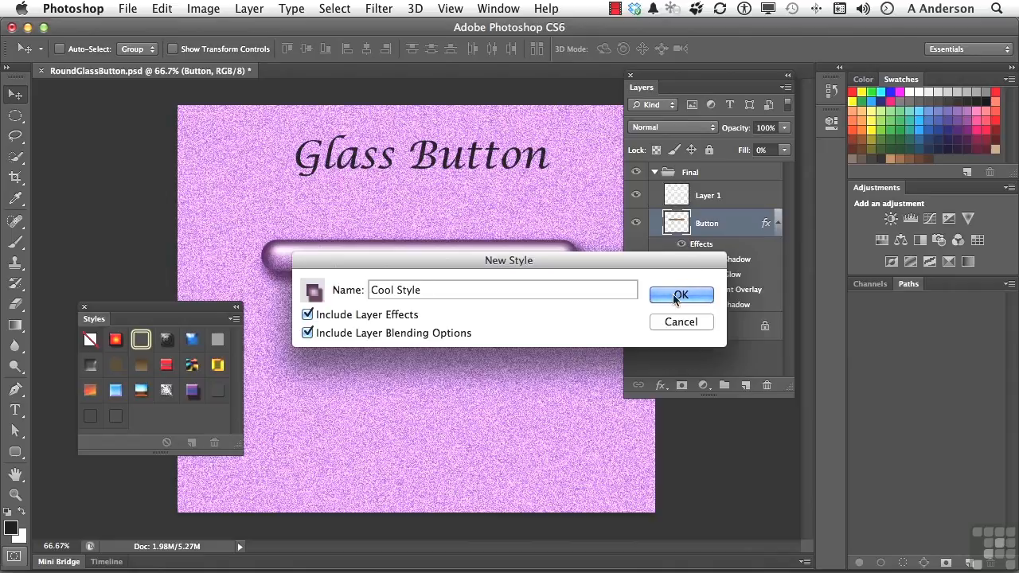
left_click(682, 295)
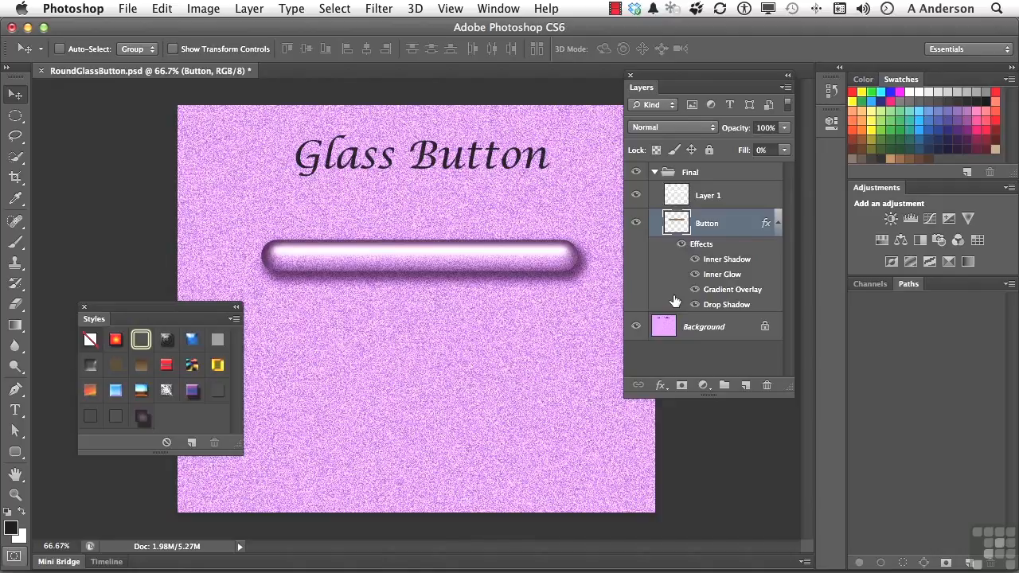
Step: Select the Final group and collapse its contents in the Layers panel
left_click(691, 172)
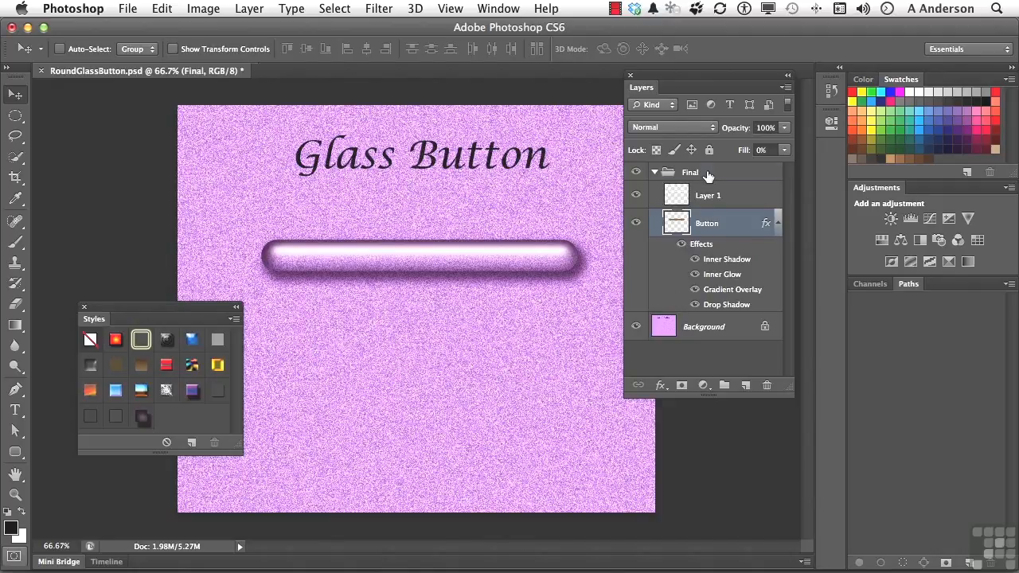
left_click(690, 172)
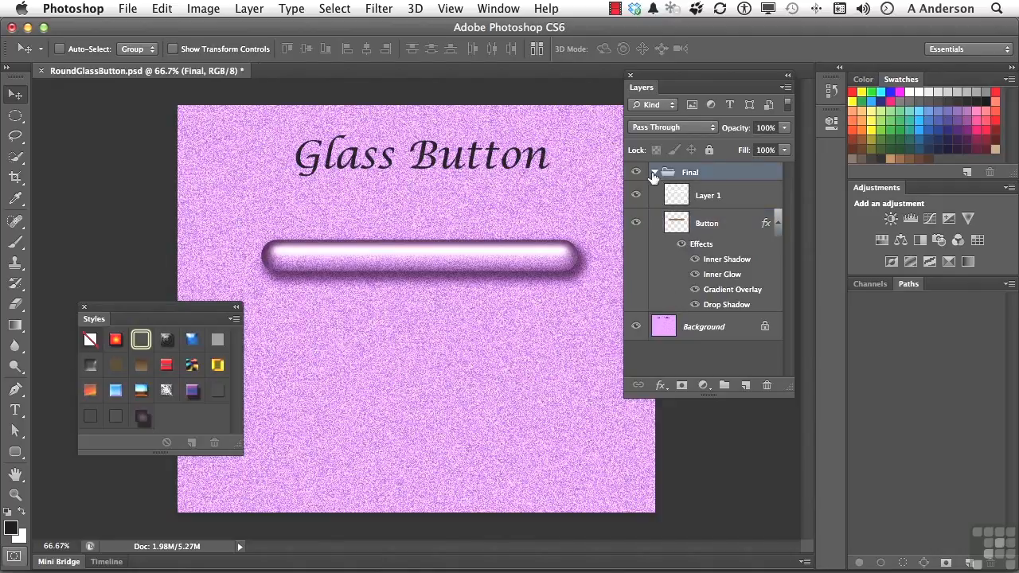
left_click(653, 172)
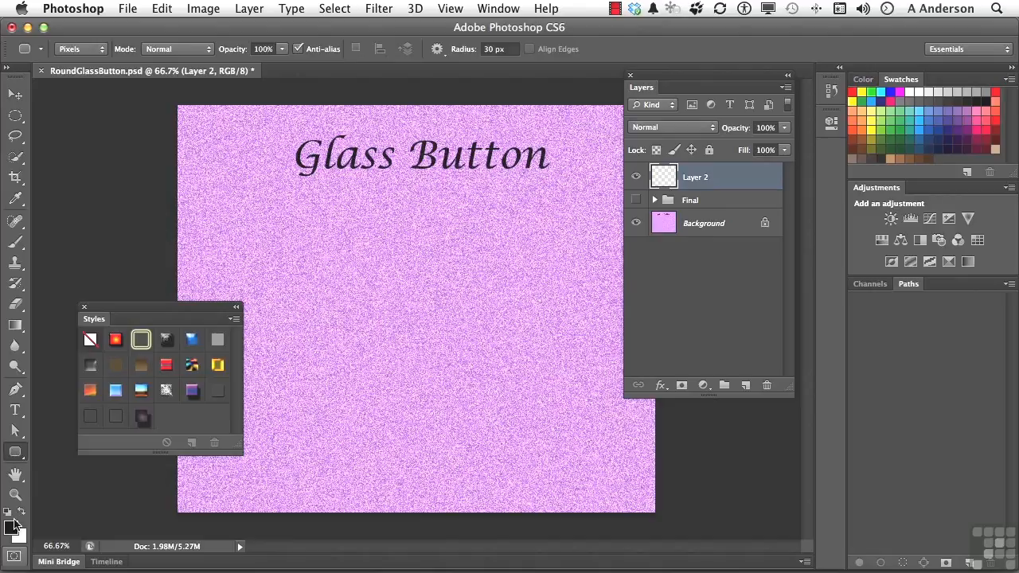
mouse_move(290, 253)
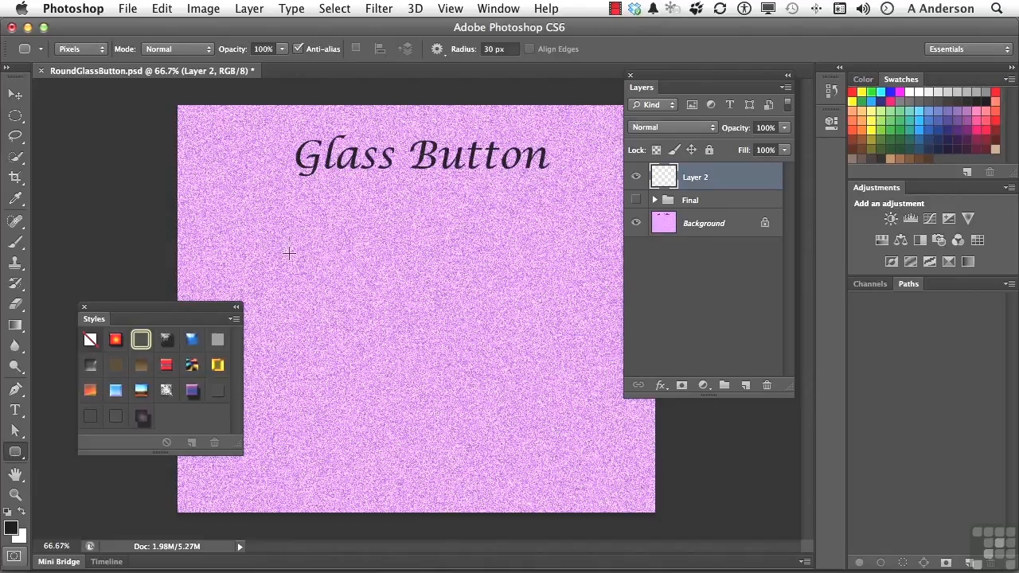
Step: Draw a rounded bar about 6.5 in wide below the title and apply Cool Style to it
left_click_drag(290, 253, 542, 264)
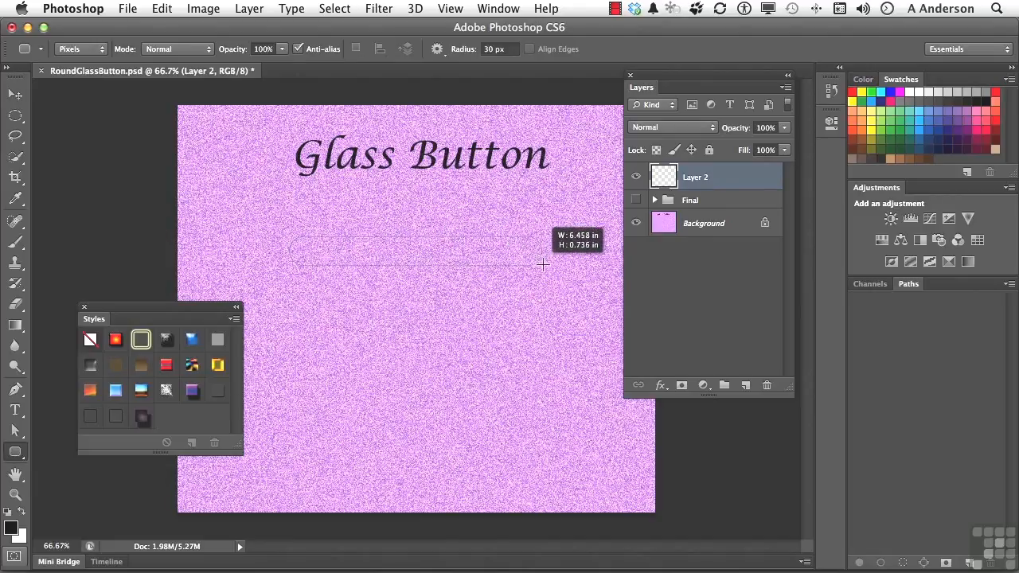
left_click_drag(290, 249, 566, 263)
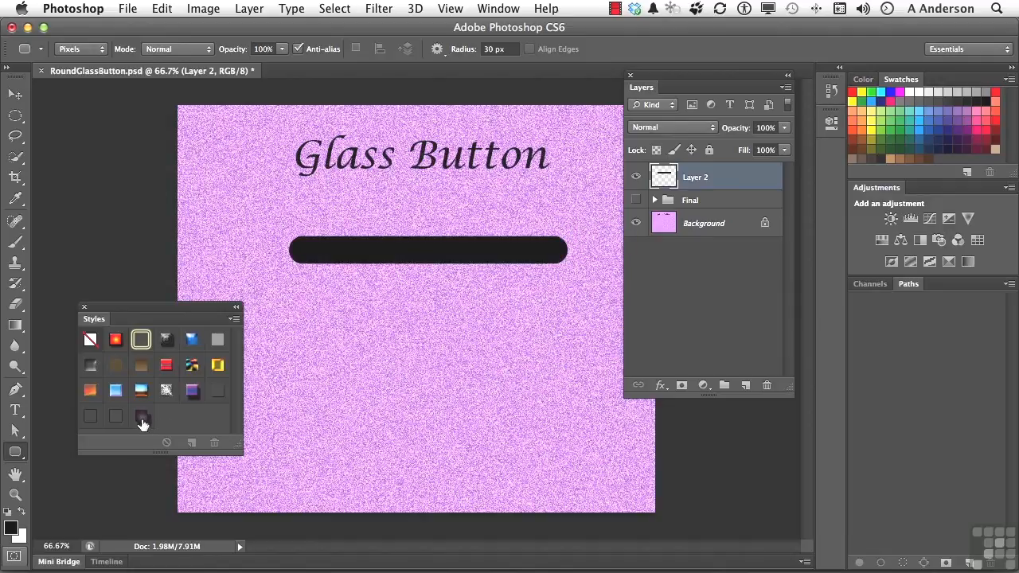
left_click(140, 416)
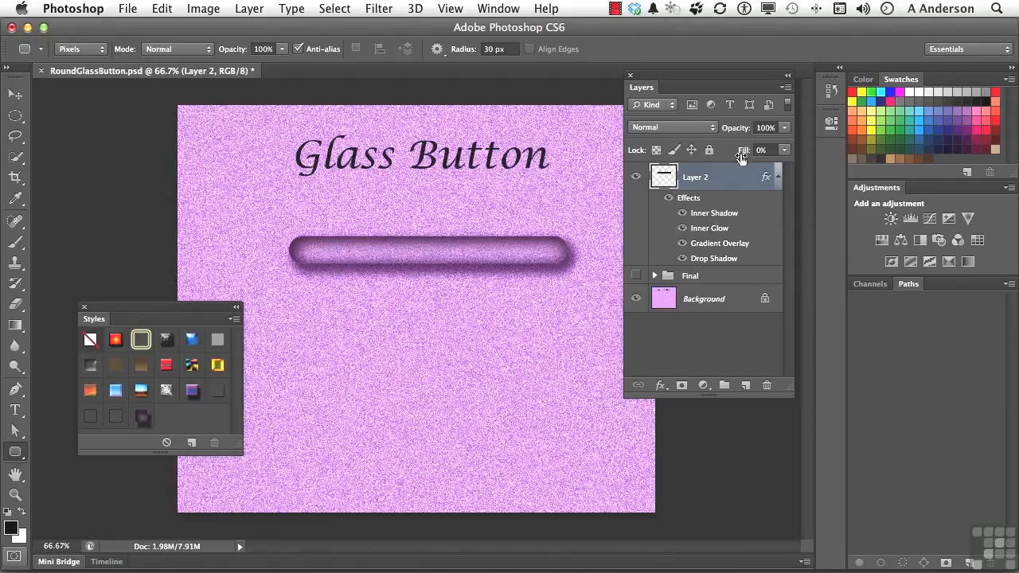
mouse_move(765, 160)
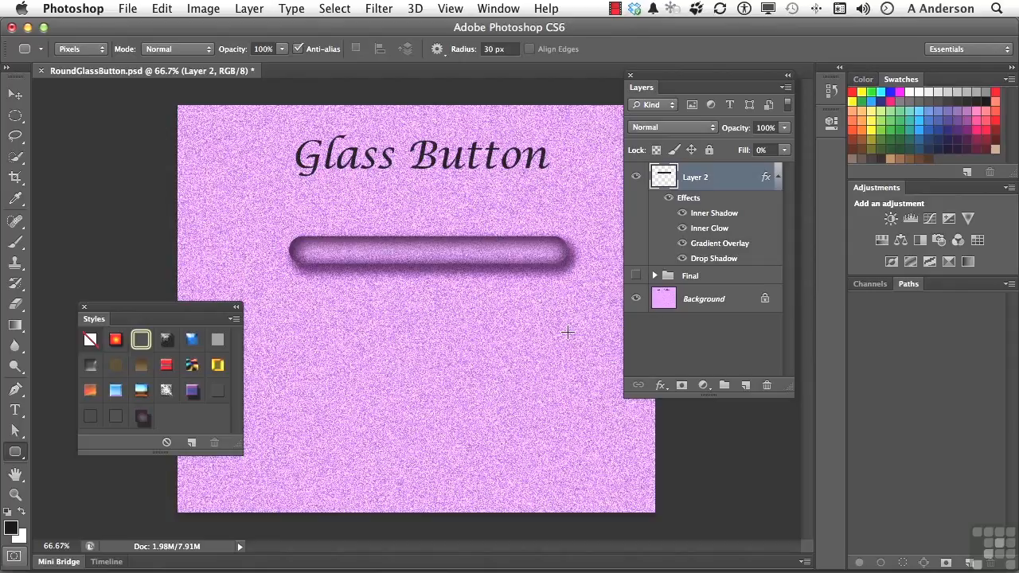
mouse_move(771, 210)
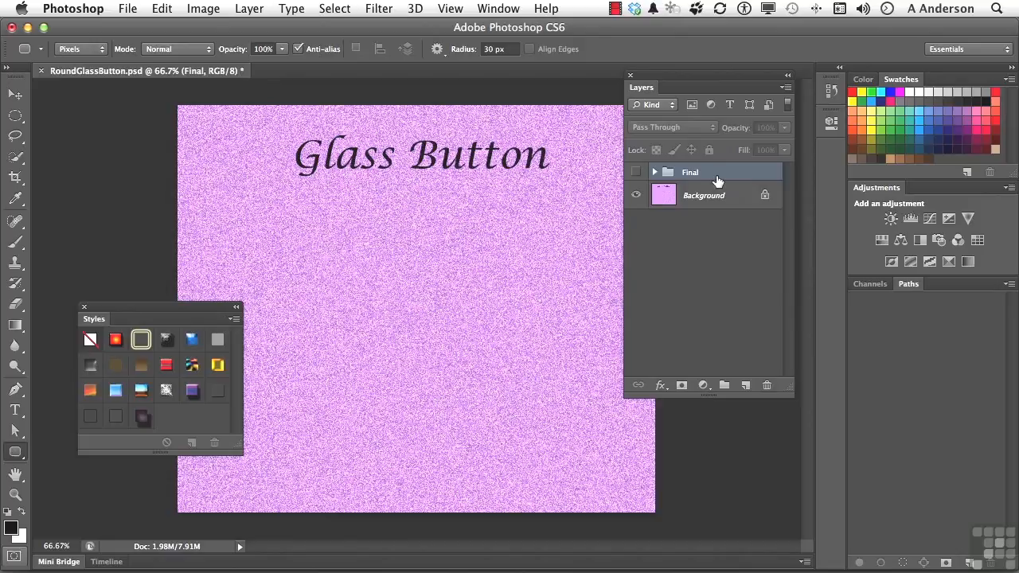
Step: Add a new empty layer above the Final group and rename it 'Round Button'
left_click(746, 385)
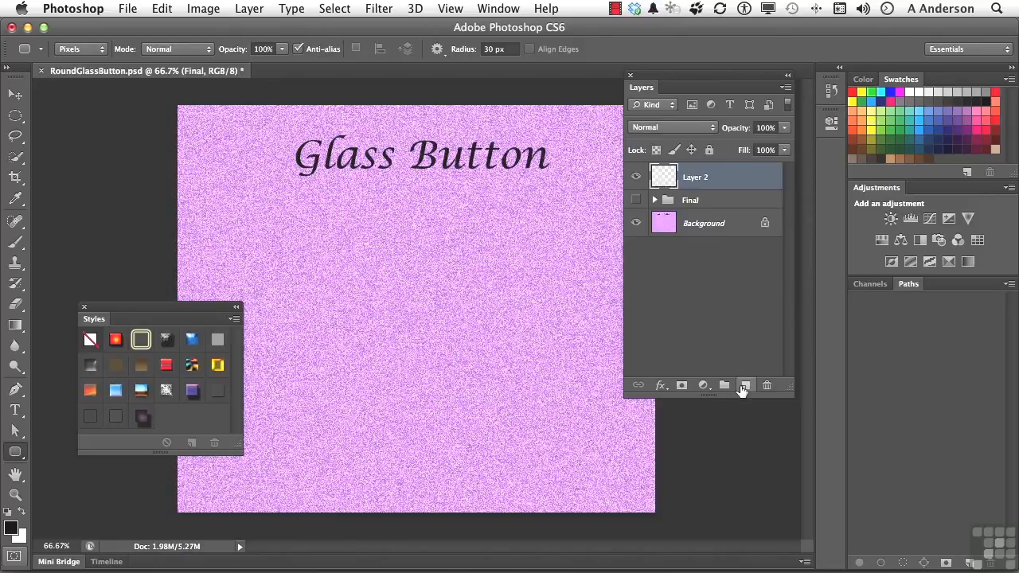
double_click(695, 177)
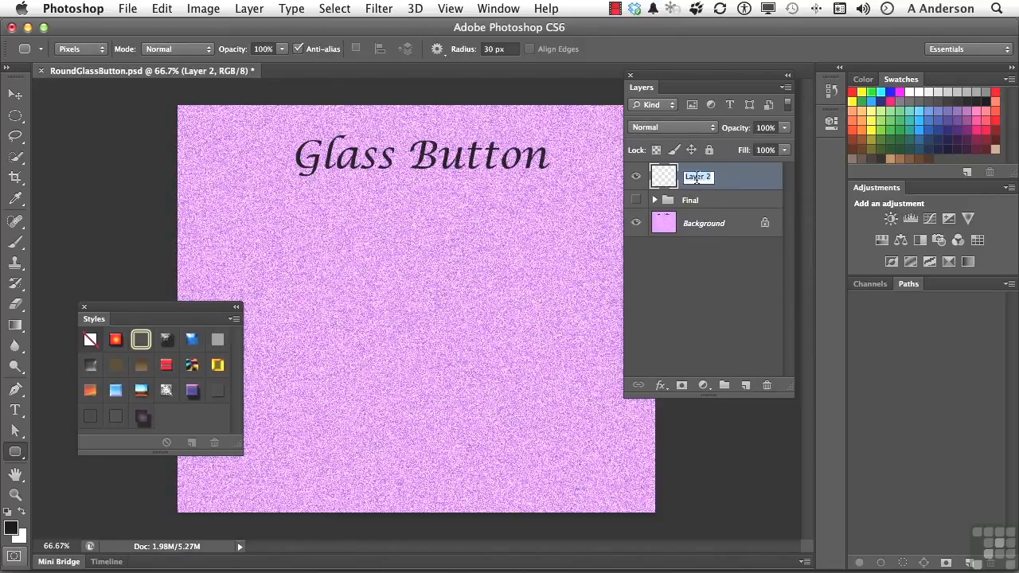
type("Round Button")
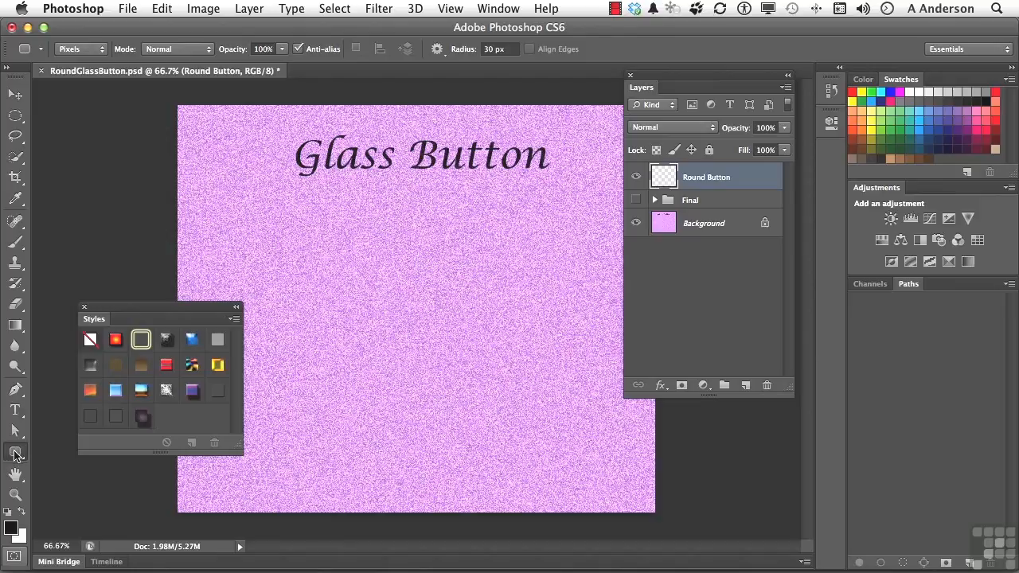
Step: Draw a circle with the Ellipse tool below the title and apply Cool Style to it
left_click(16, 454)
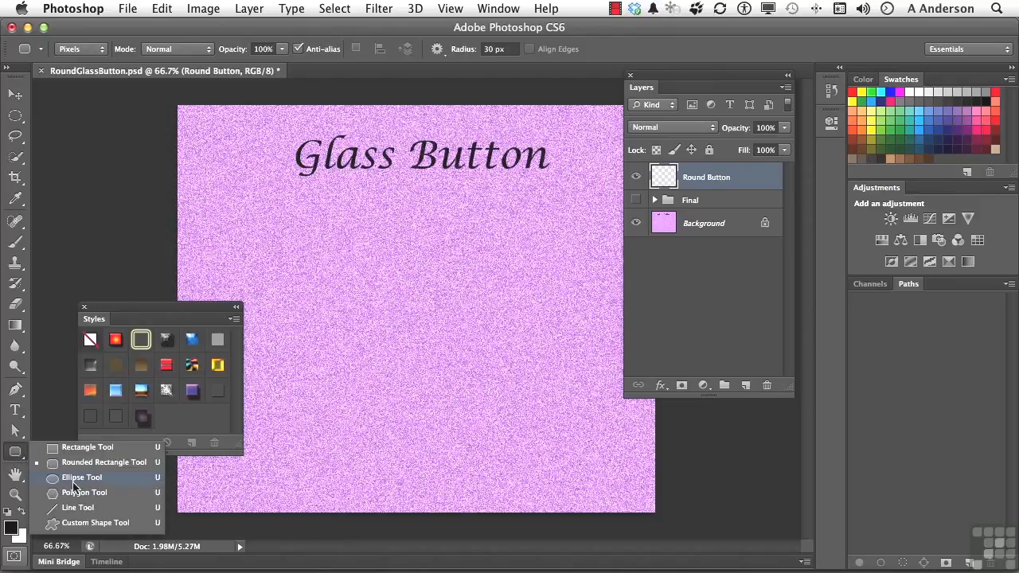
left_click(83, 478)
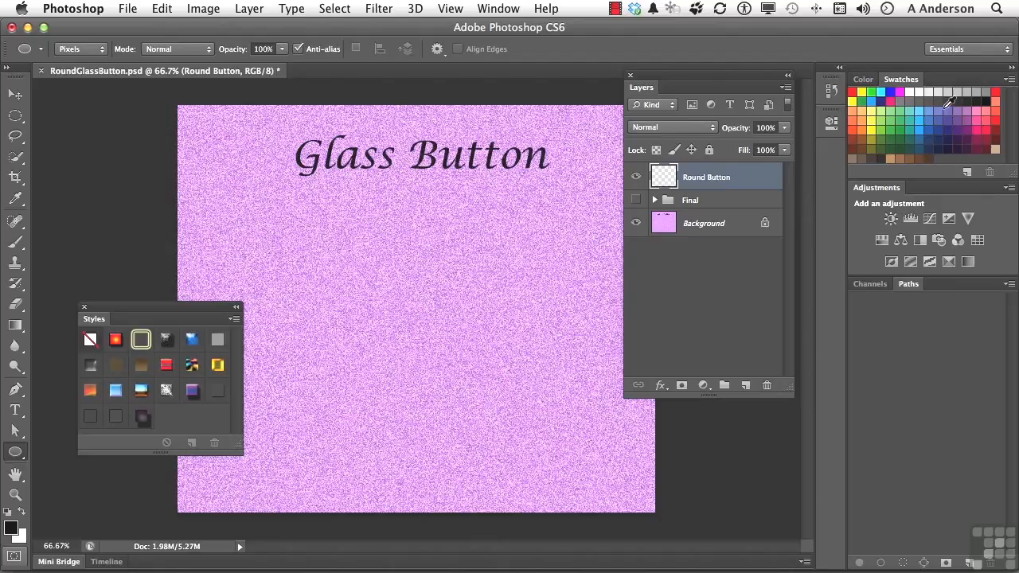
mouse_move(898, 151)
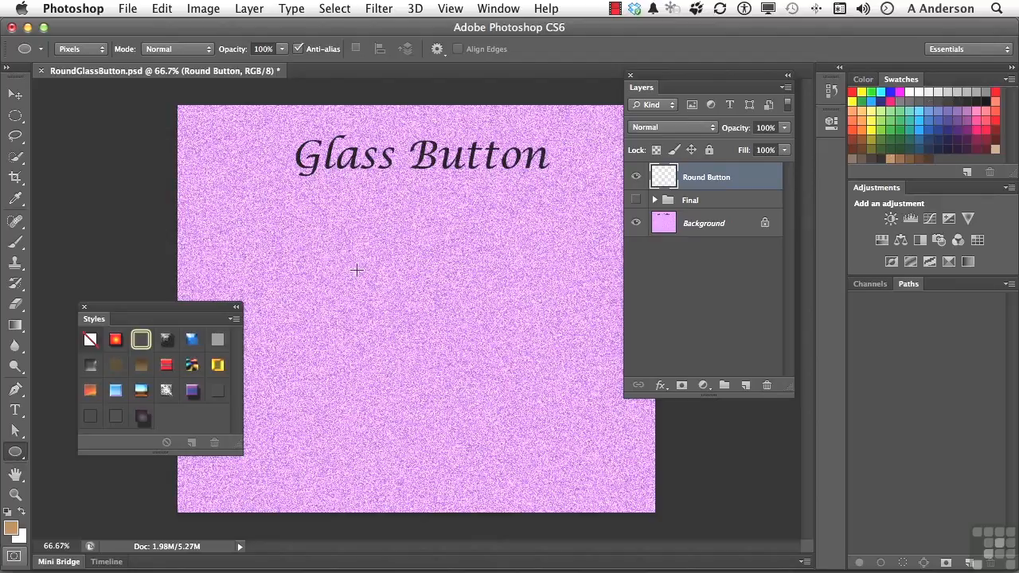
left_click_drag(358, 268, 417, 297)
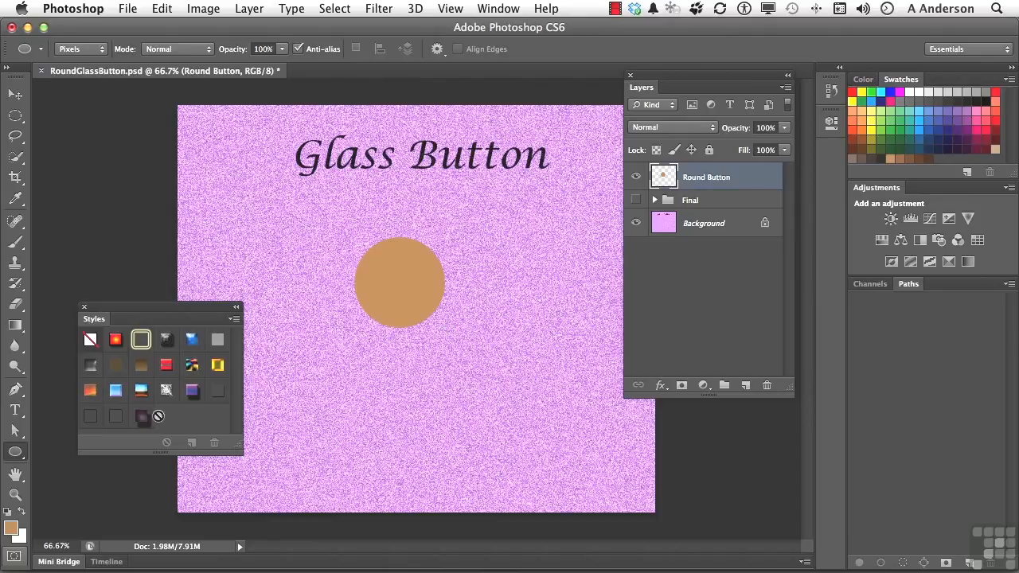
left_click(141, 418)
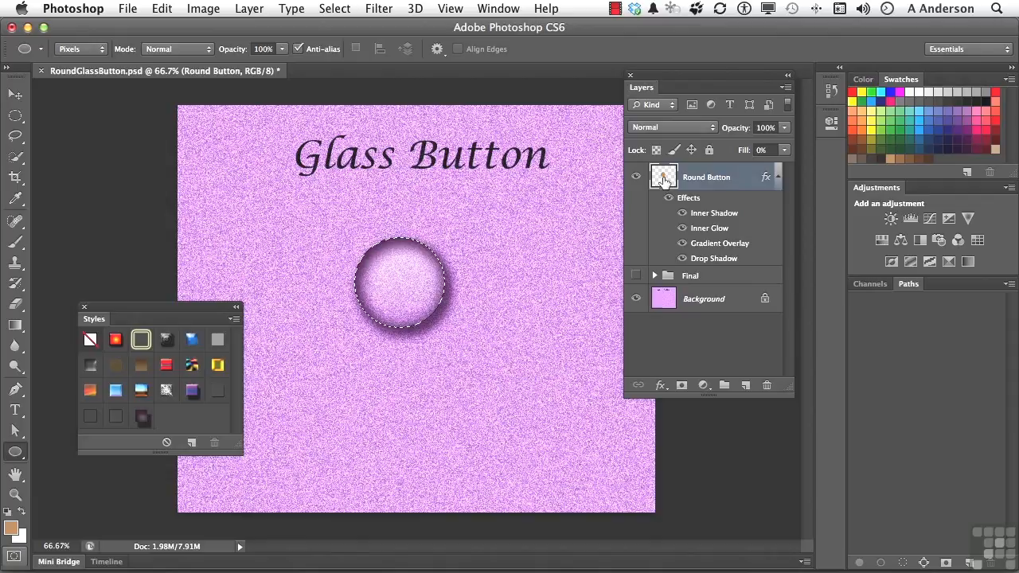
Step: Contract the circle selection inward by 7 pixels via Select > Modify > Contract
left_click(335, 10)
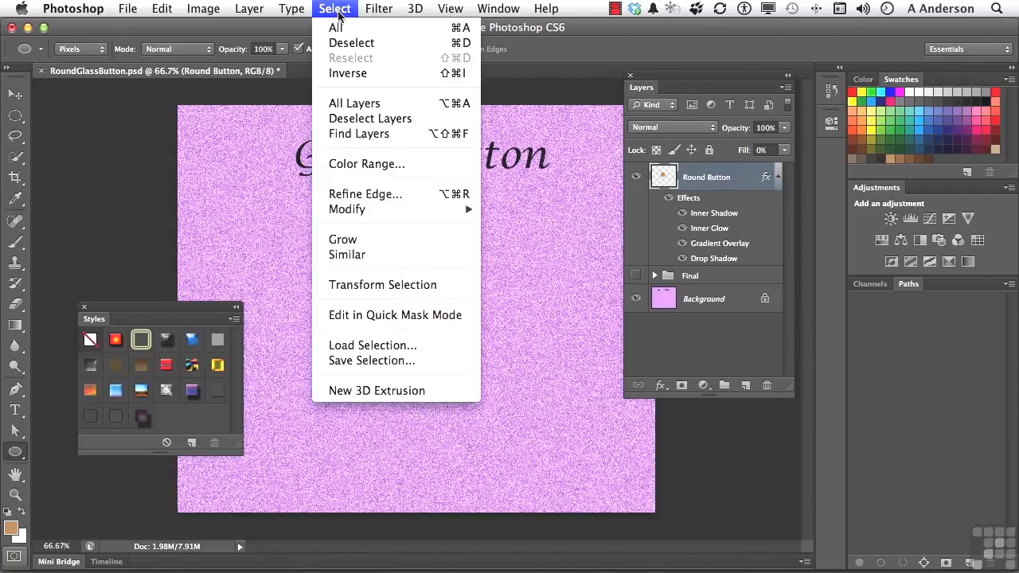
mouse_move(374, 210)
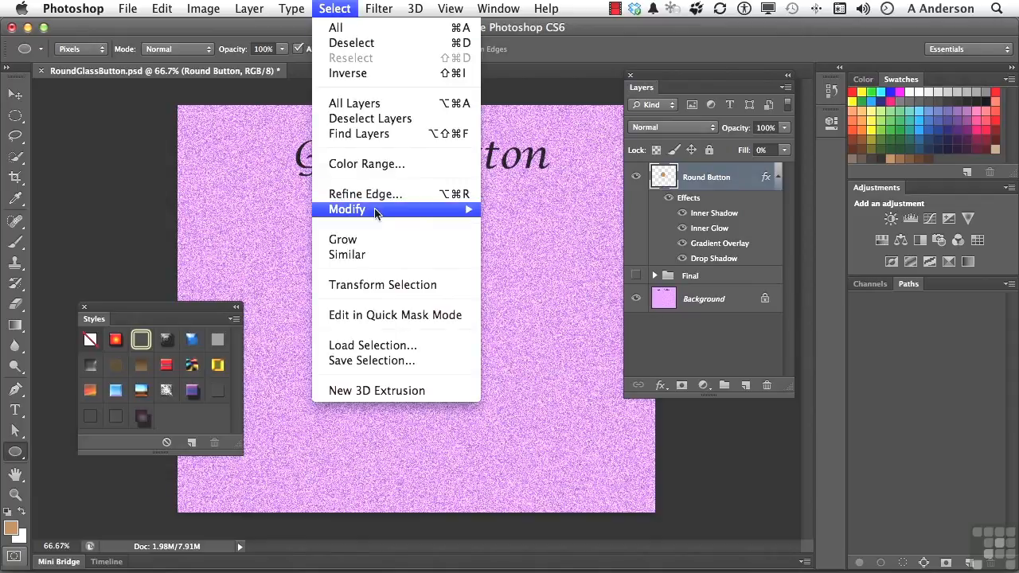
mouse_move(375, 210)
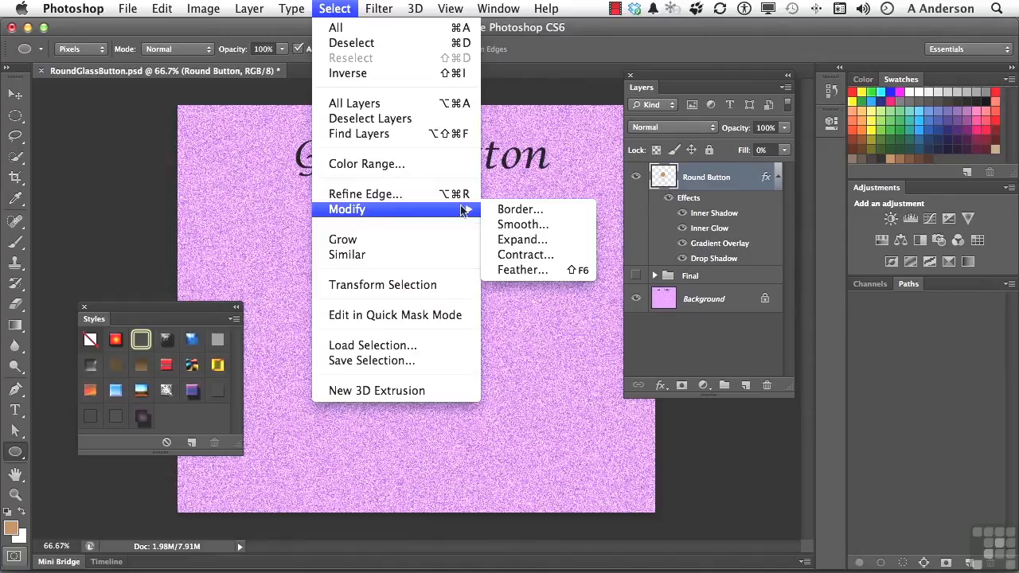
left_click(526, 255)
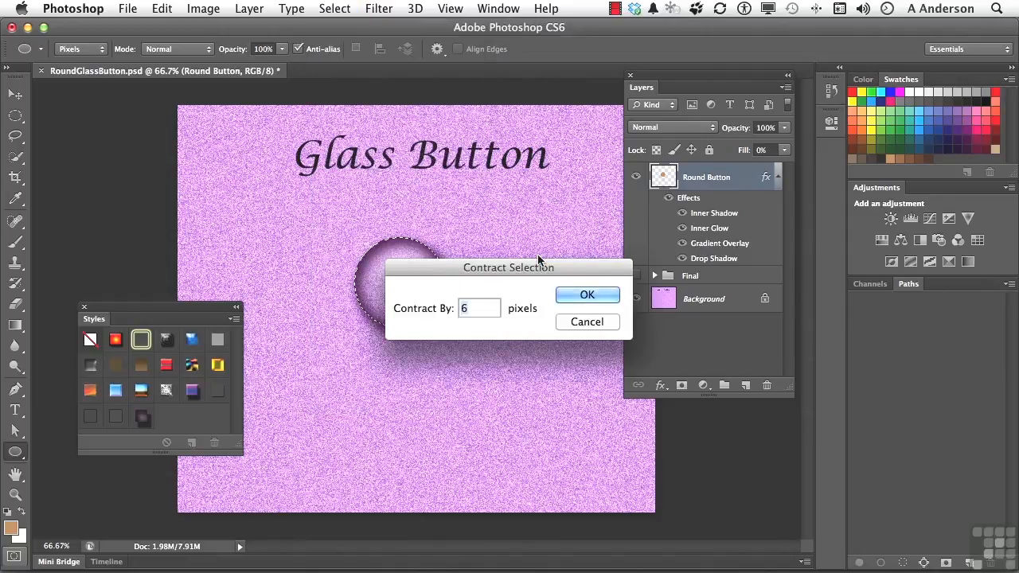
type("7")
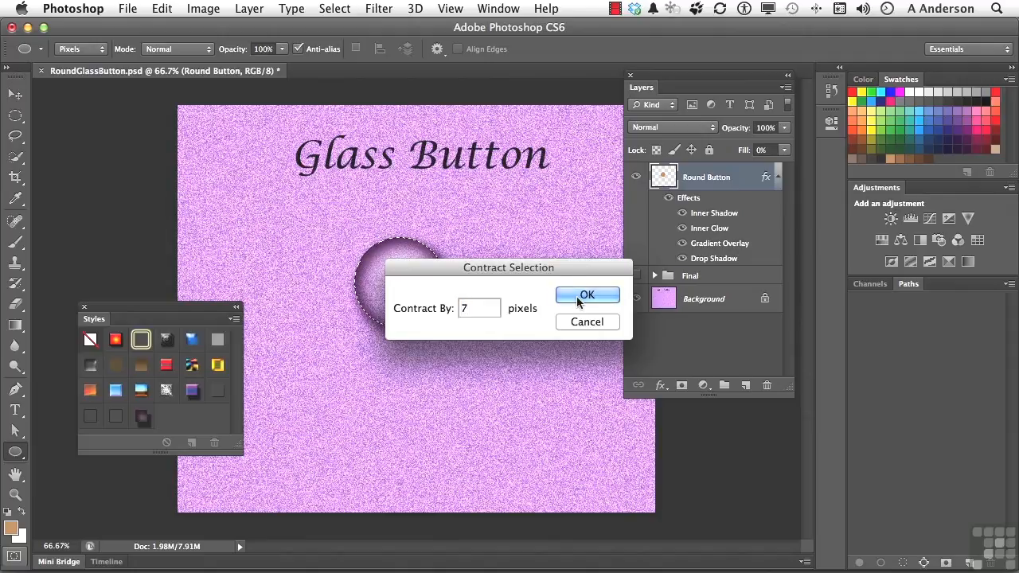
left_click(586, 295)
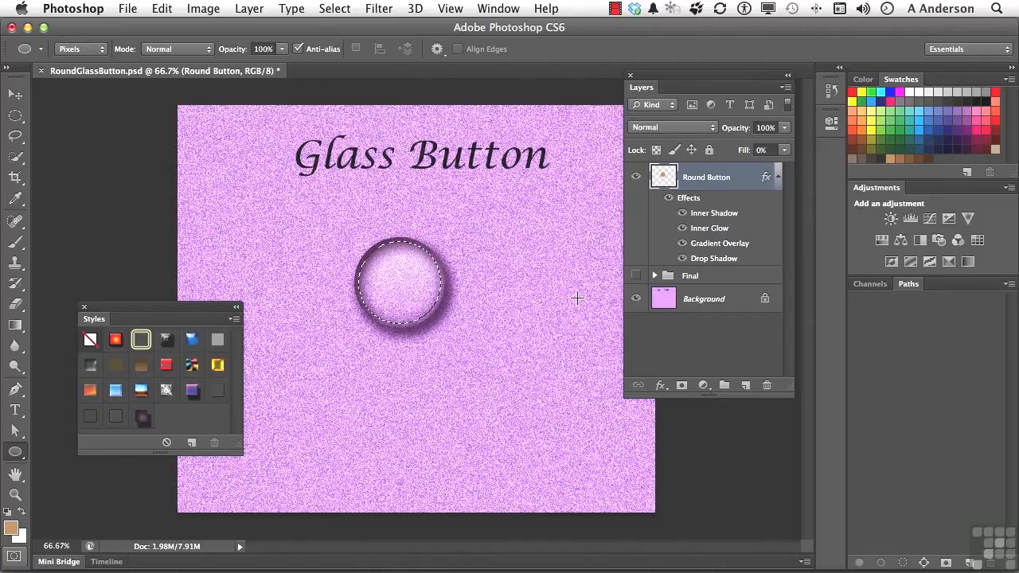
mouse_move(438, 258)
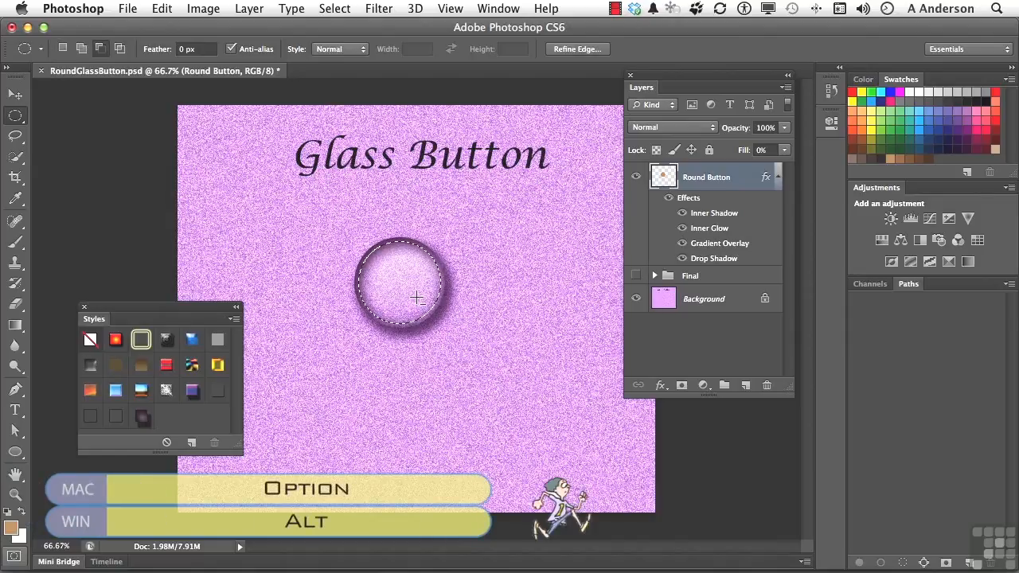
Step: Subtract overlapping ovals from the selection, leaving a thin crescent along the upper-left edge
left_click_drag(418, 298, 465, 337)
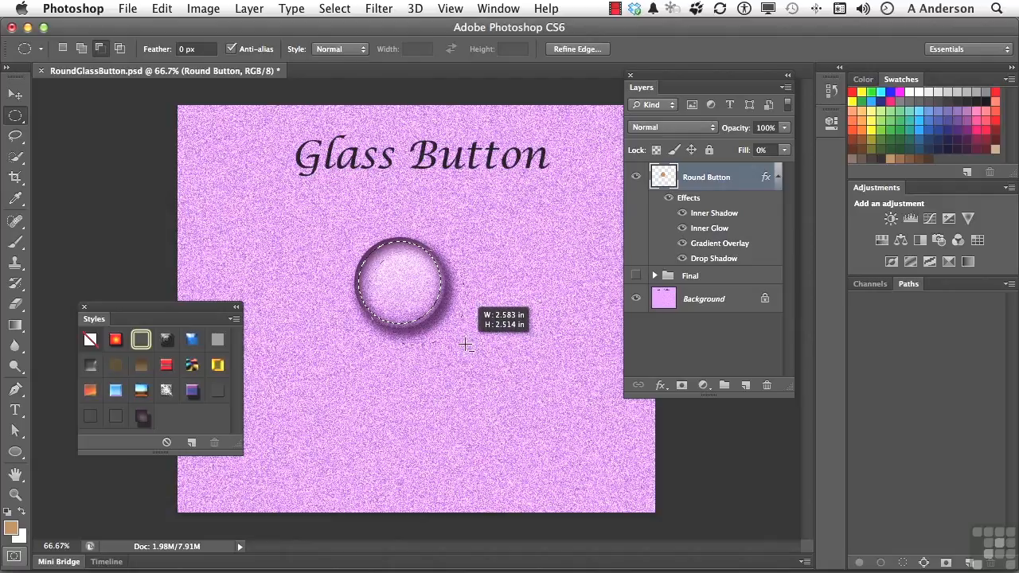
left_click_drag(465, 344, 471, 348)
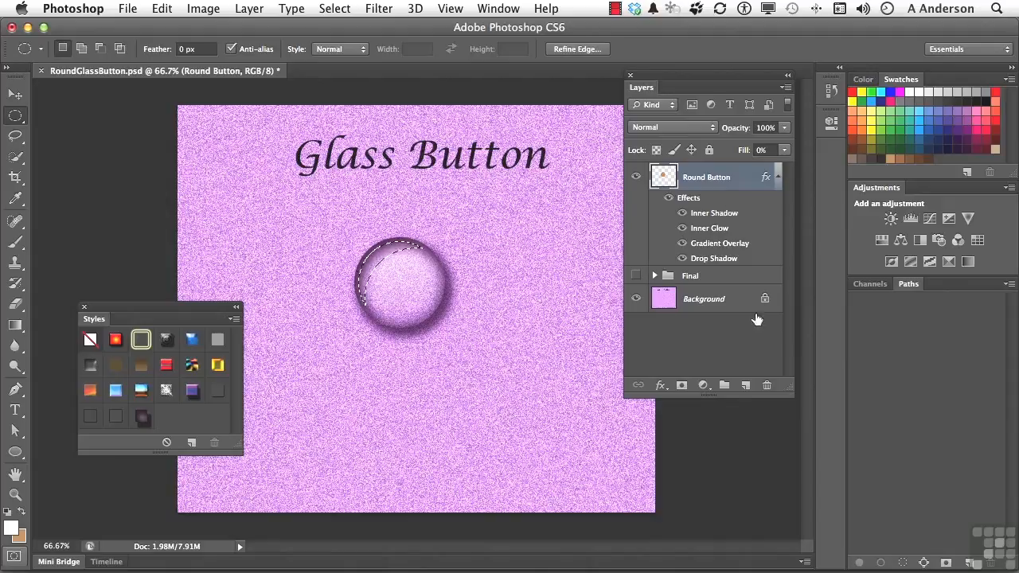
Step: Add a new layer above the button and name it 'Highlight'
left_click(745, 385)
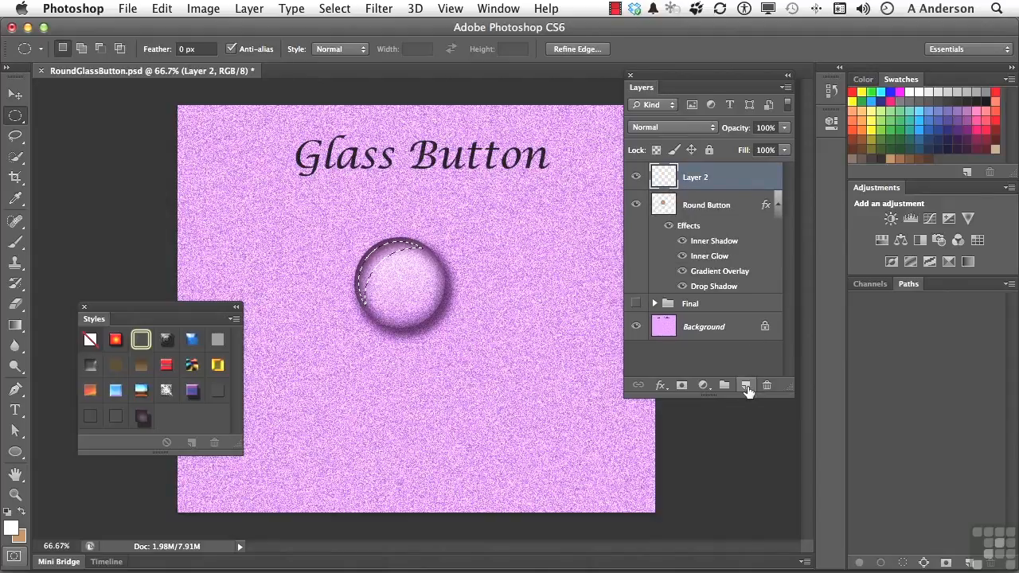
double_click(696, 176)
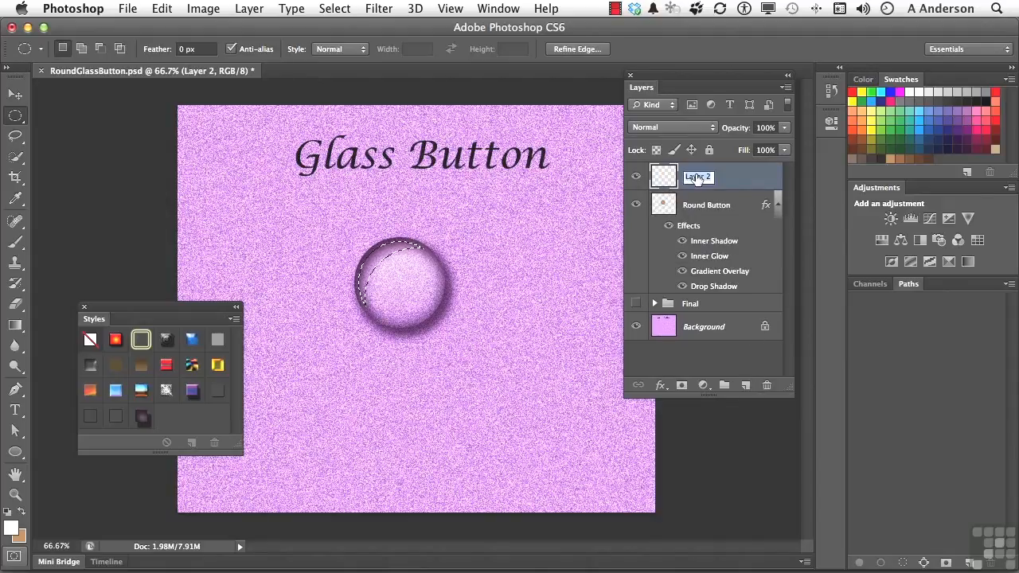
type("Highlight")
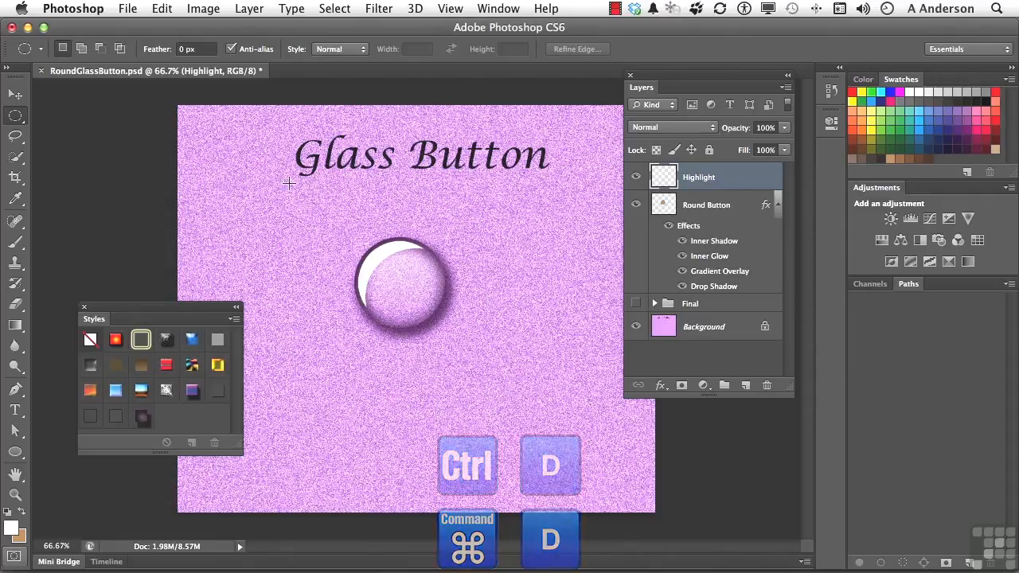
Step: Apply a Gaussian Blur of about 7 pixels to the white crescent highlight
left_click(379, 9)
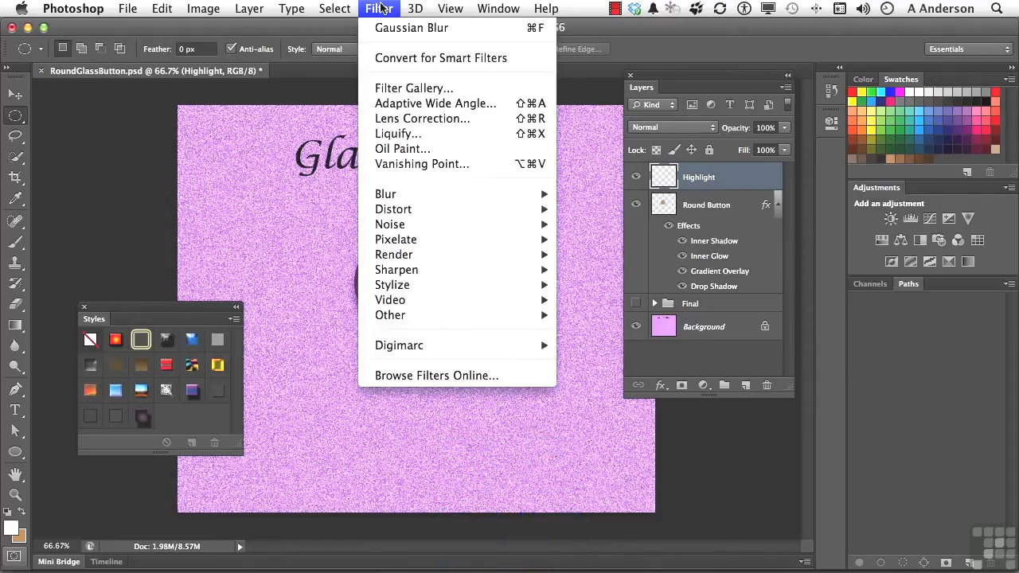
mouse_move(411, 27)
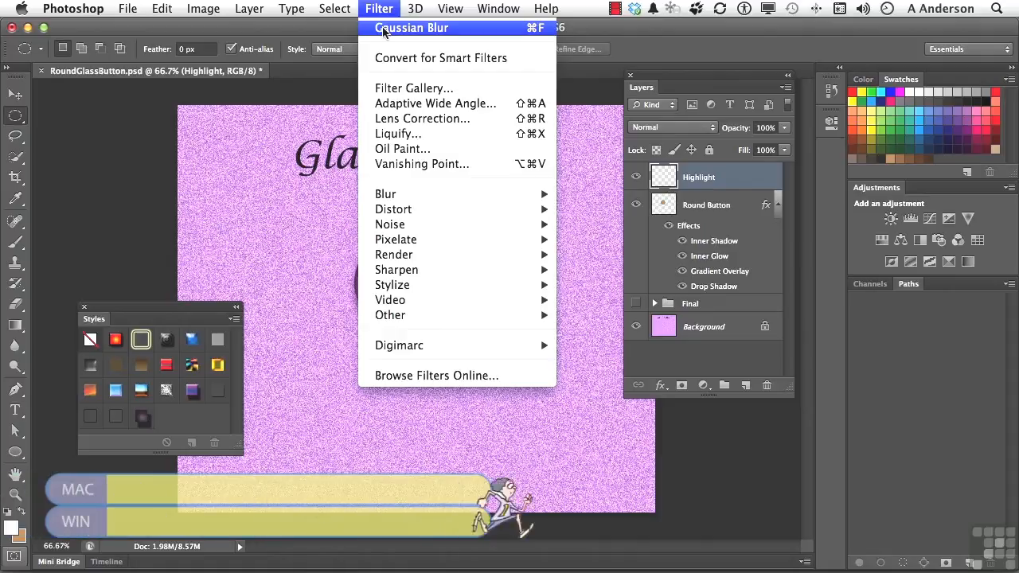
left_click(412, 29)
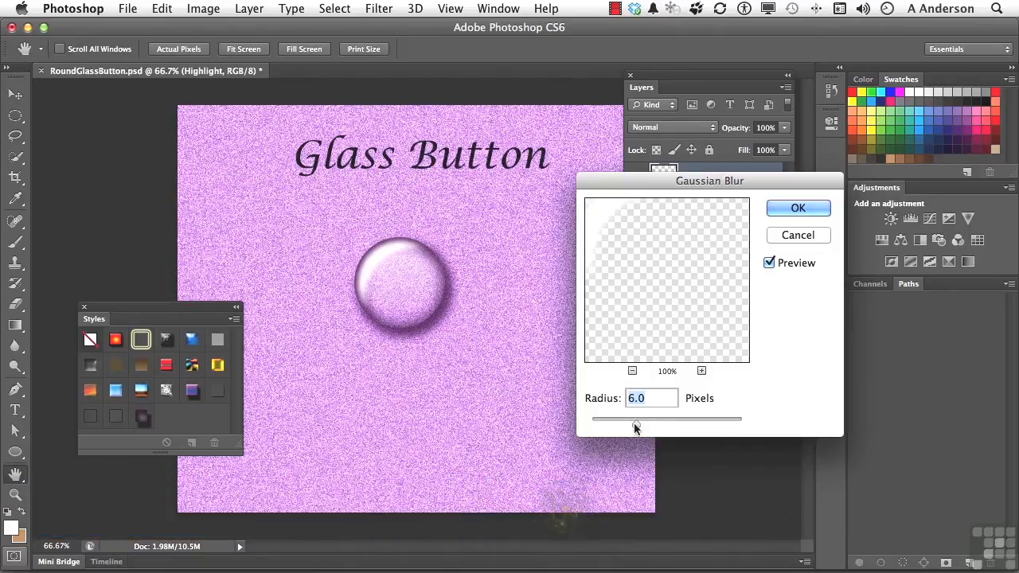
left_click_drag(636, 420, 644, 420)
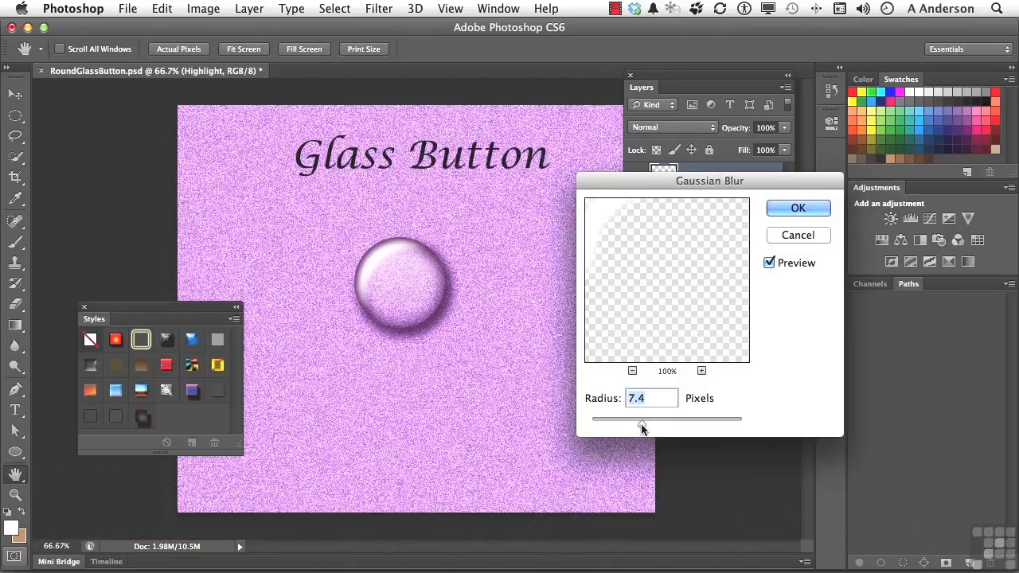
left_click_drag(645, 419, 640, 419)
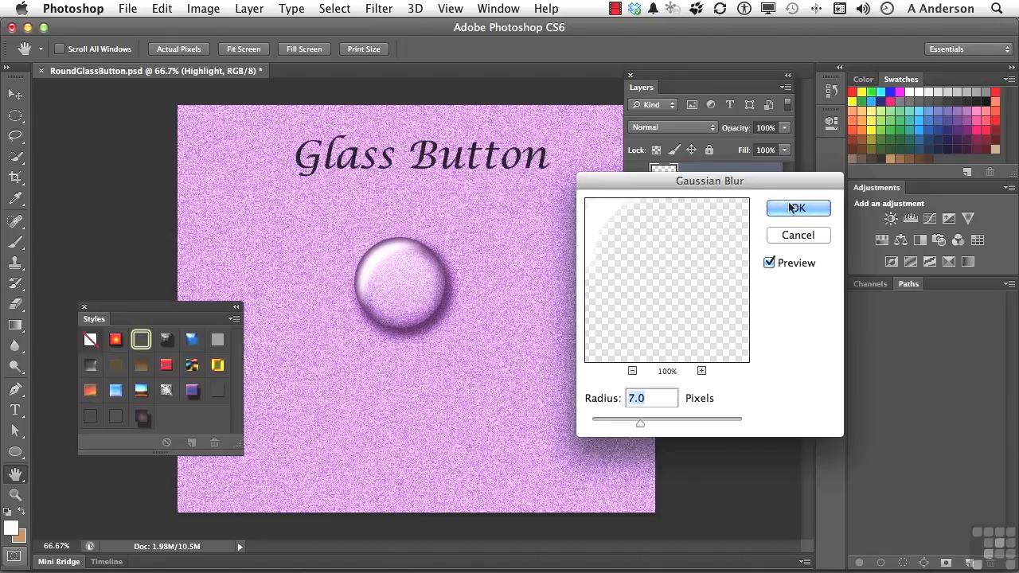
left_click(798, 207)
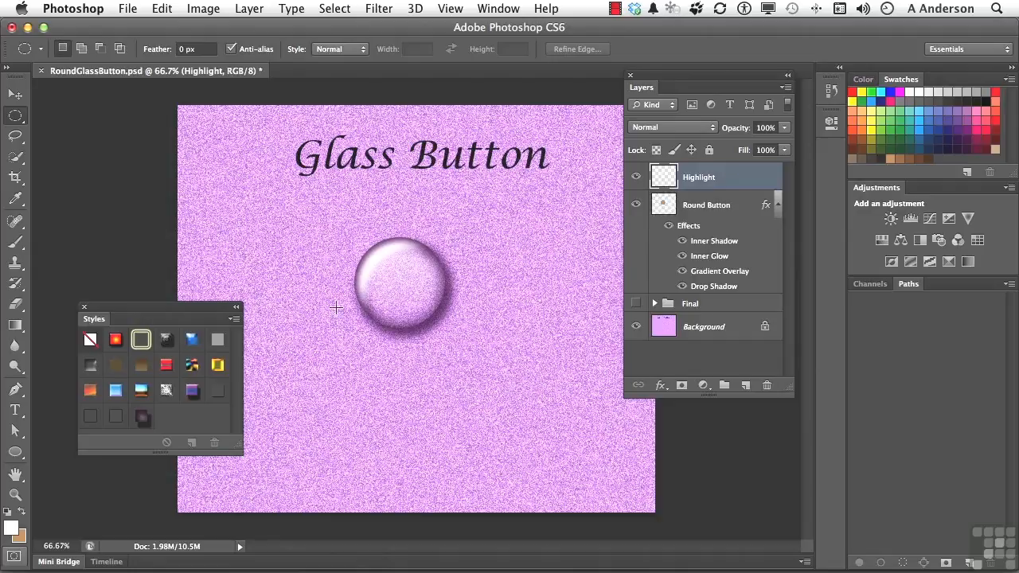
mouse_move(274, 239)
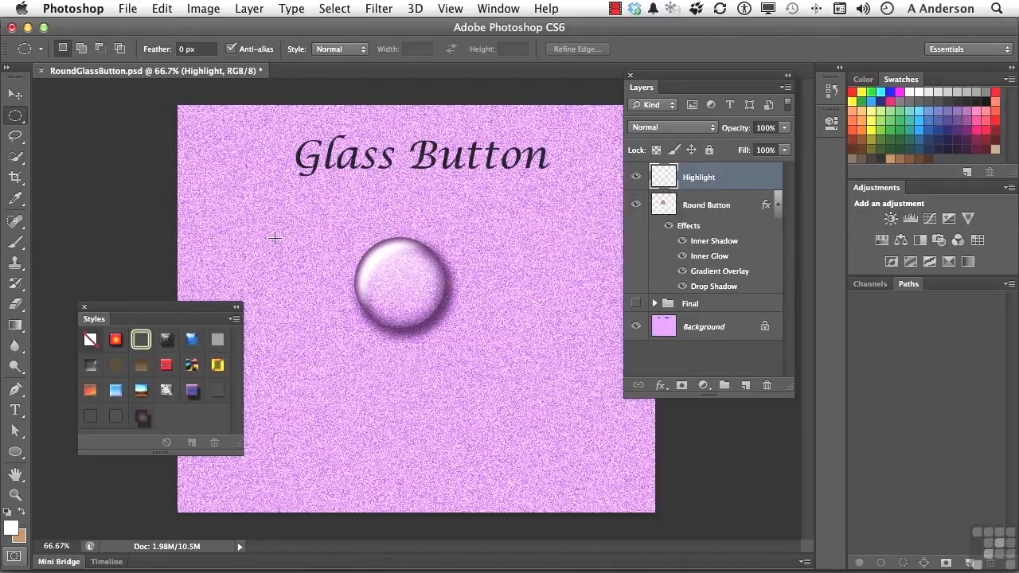